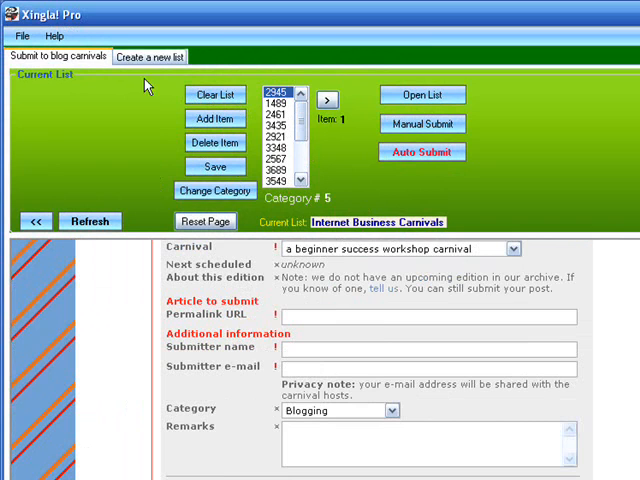
Switch to the new carnival list creation area
left_click(149, 56)
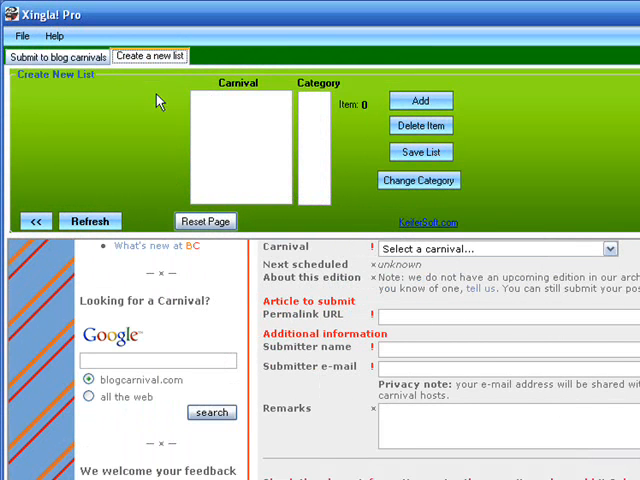
mouse_move(320, 160)
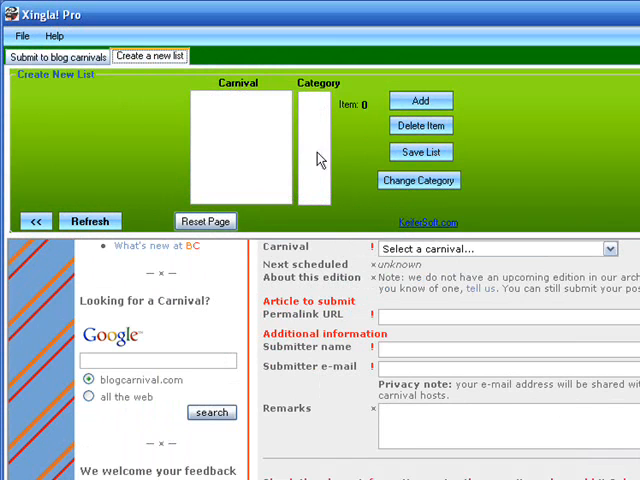
mouse_move(287, 212)
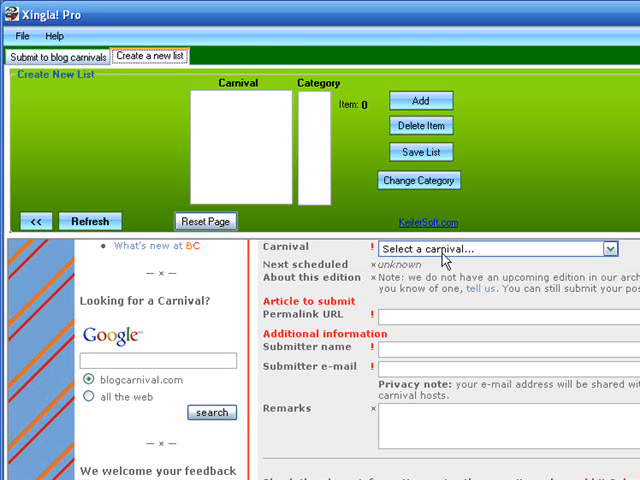
mouse_move(612, 248)
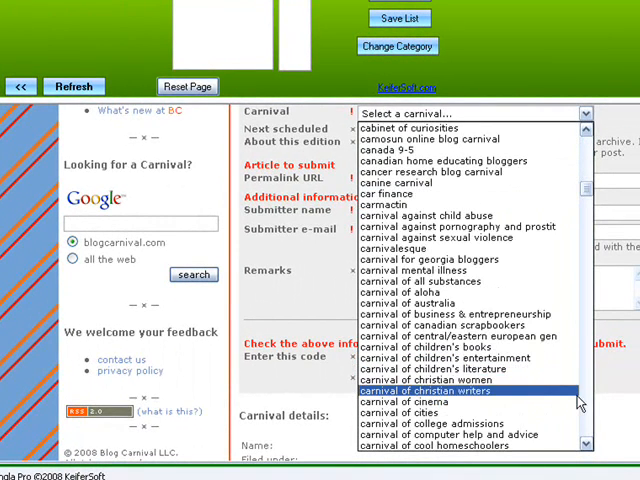
Add 'carnival of creative growth' as the list's first entry
scroll("down", 3)
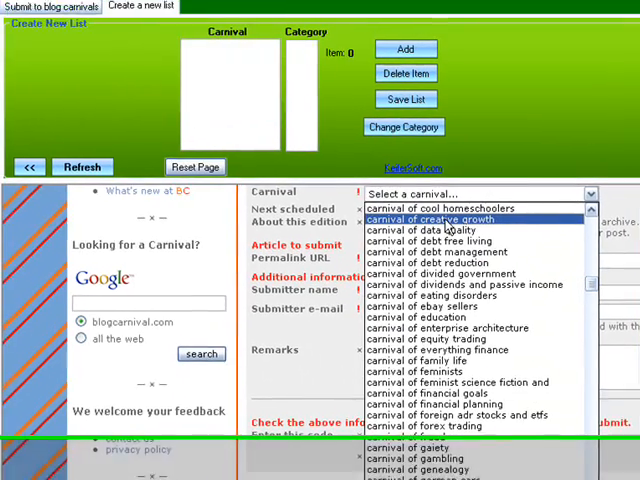
left_click(444, 219)
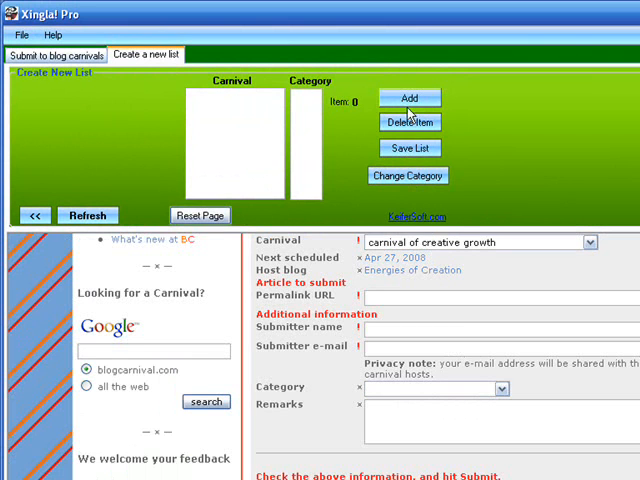
left_click(409, 98)
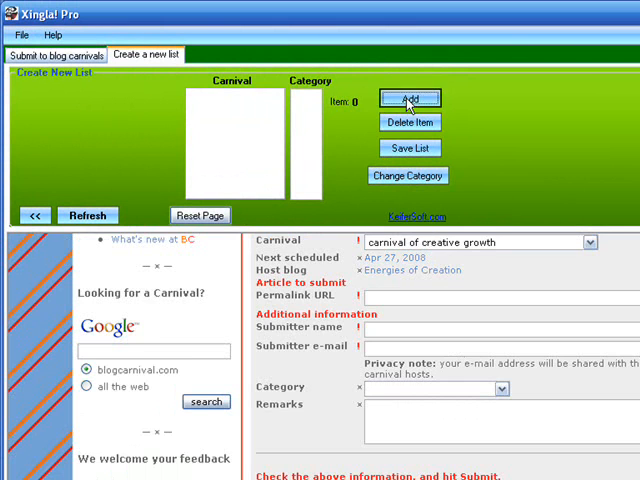
left_click(409, 98)
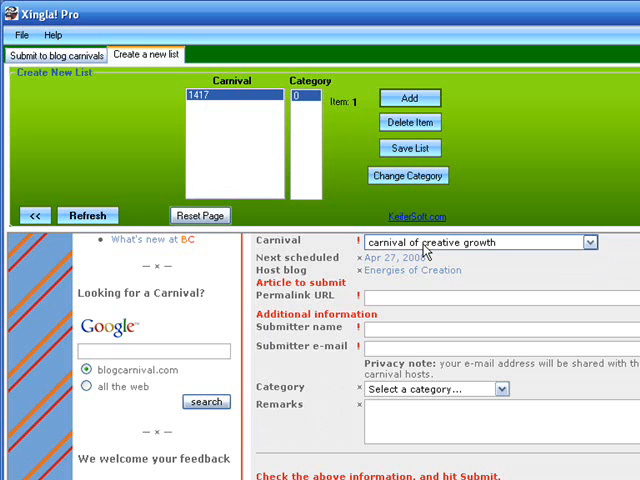
Change the creative growth entry's category to Creative Business Growth
left_click(304, 97)
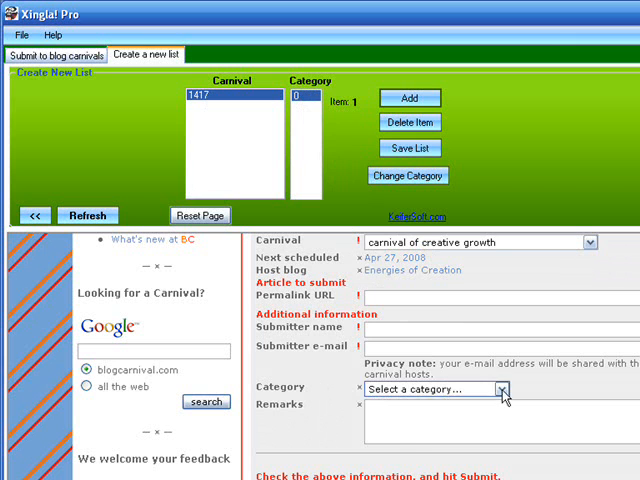
left_click(502, 389)
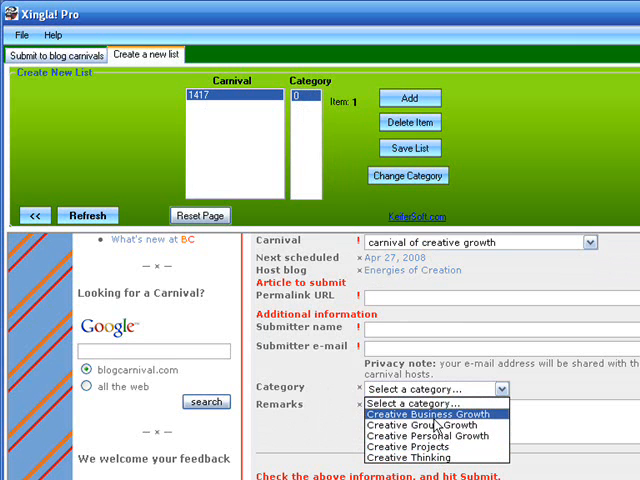
left_click(431, 414)
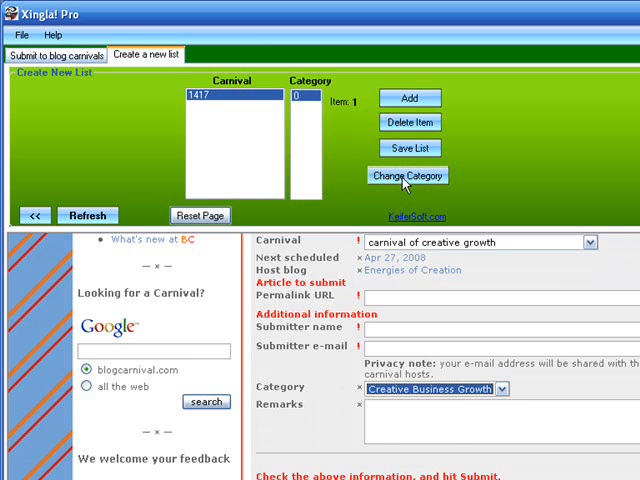
left_click(408, 175)
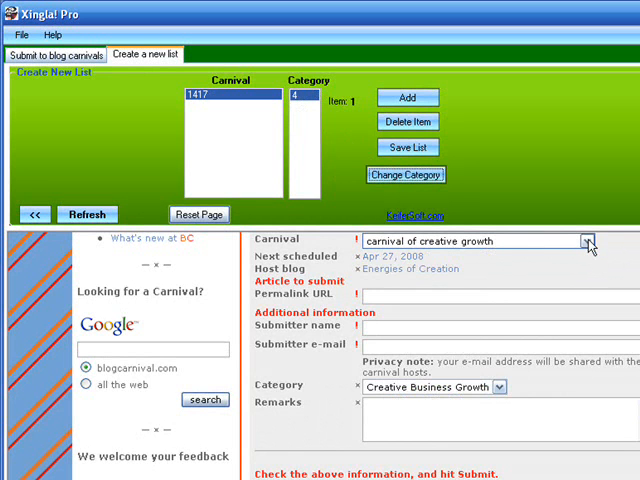
Add 'carnival of improving life' as the second list entry
left_click(587, 241)
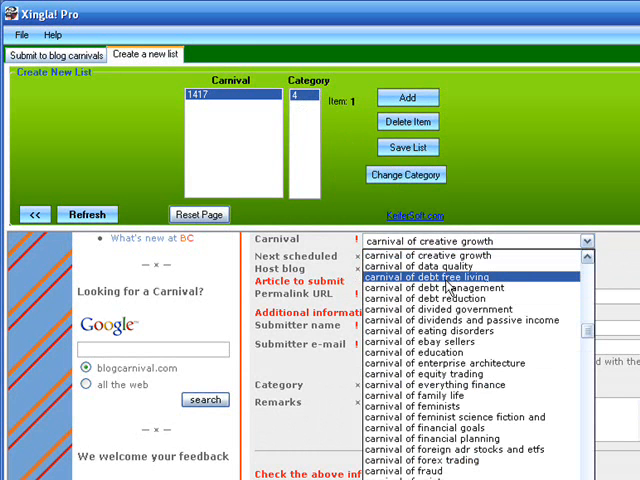
scroll("down", 3)
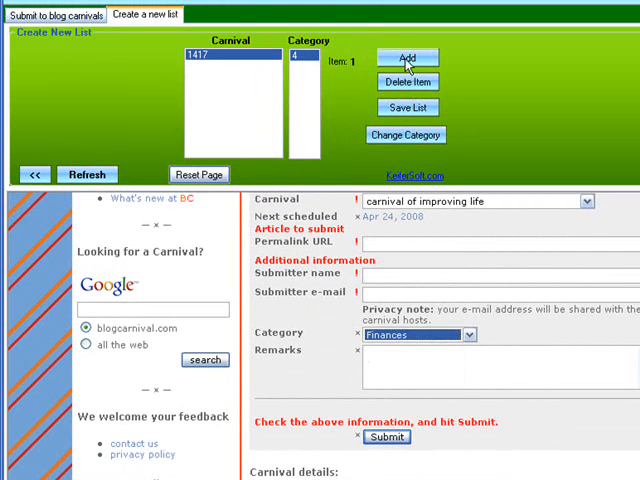
left_click(408, 57)
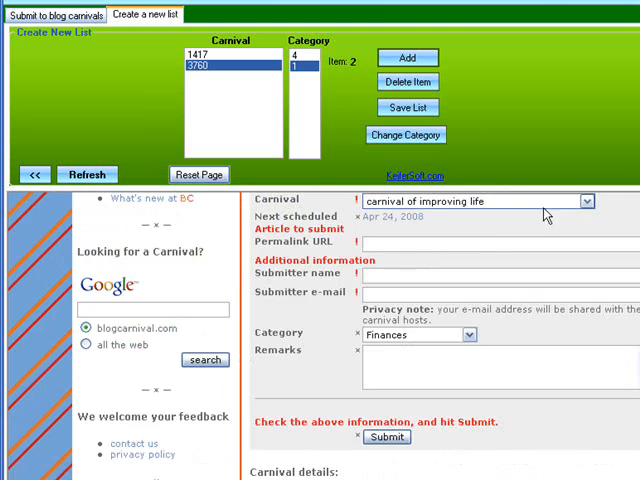
Add 'carnival of money, growth and happiness' with the financial growth category
left_click(587, 201)
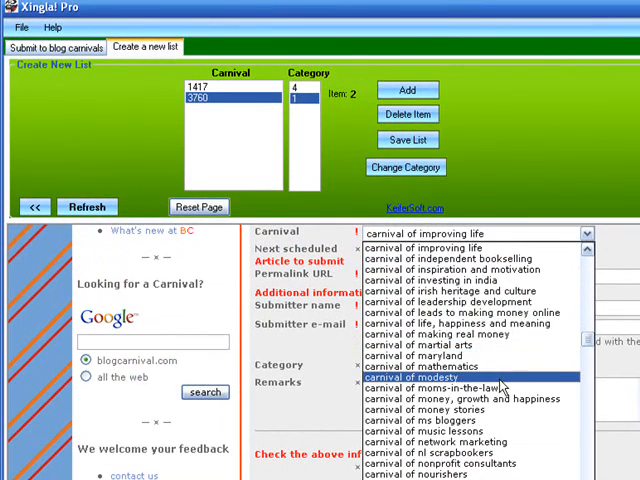
mouse_move(500, 399)
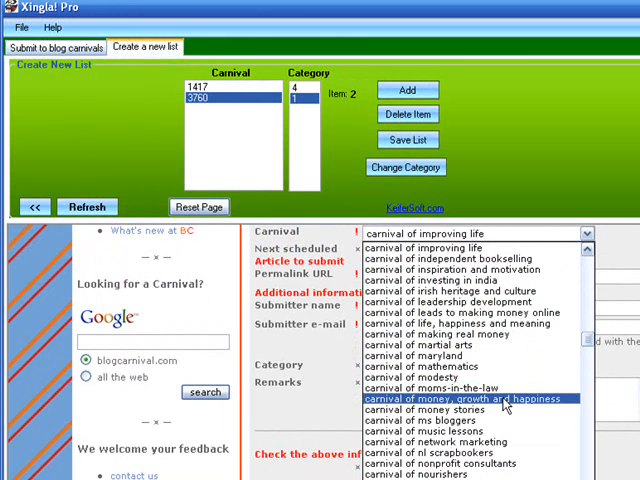
left_click(464, 399)
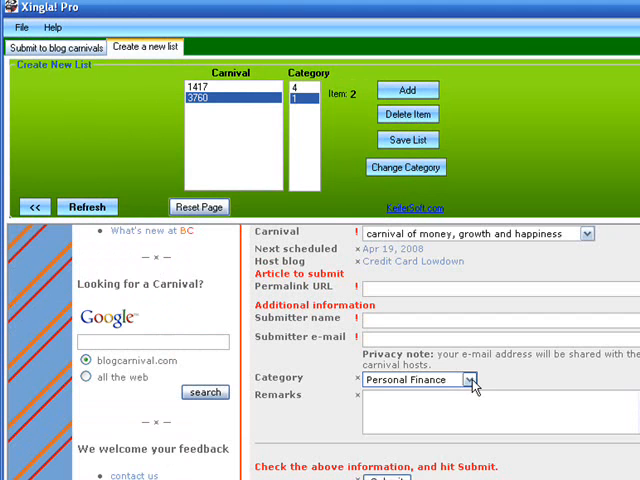
left_click(469, 379)
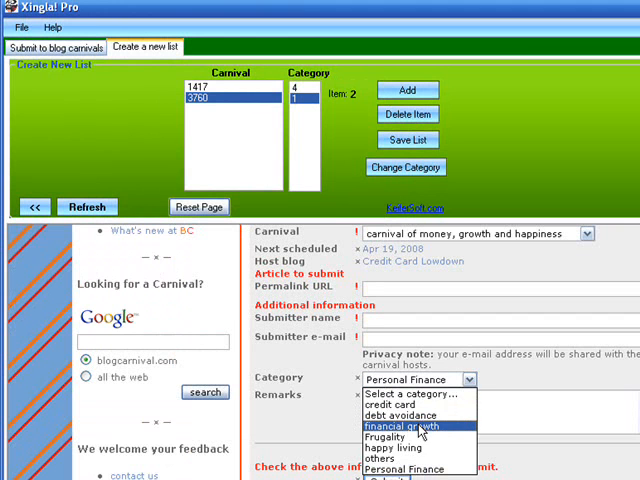
left_click(413, 424)
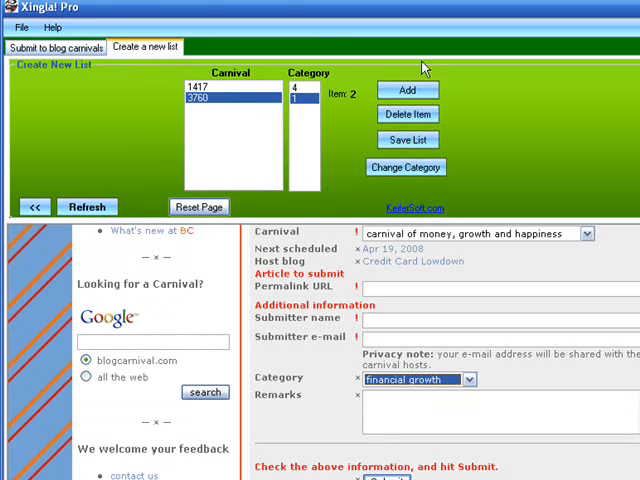
left_click(407, 89)
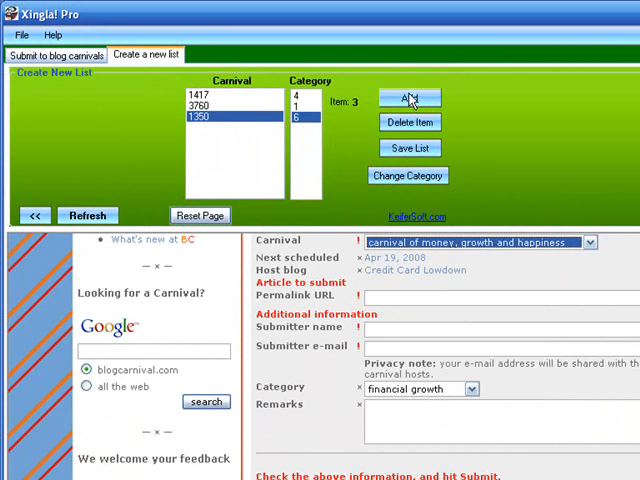
Save the carnival list as 'Self Improvement'
left_click(410, 147)
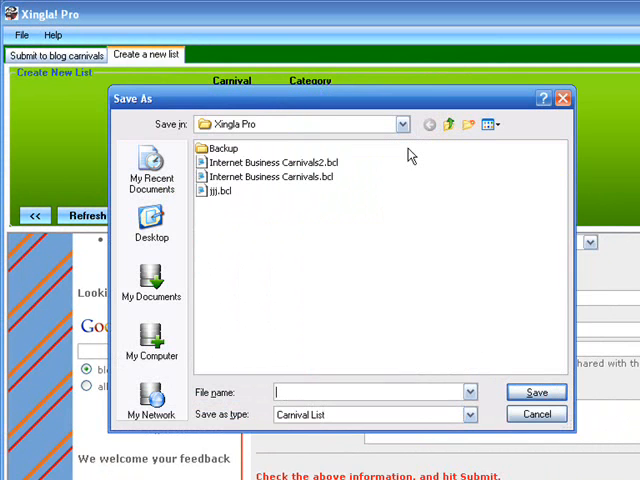
mouse_move(310, 373)
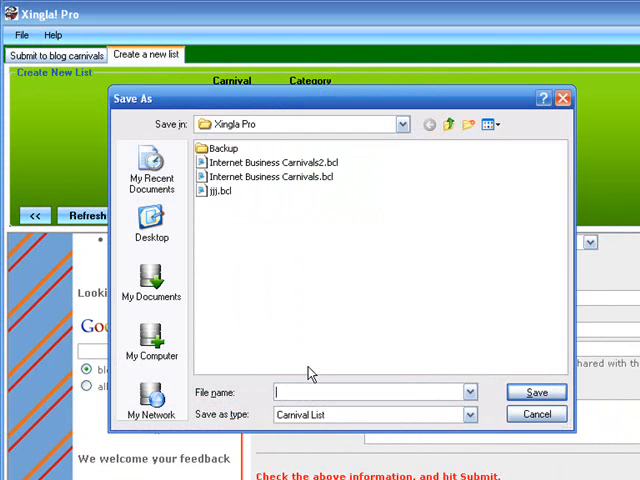
type("Self Imp")
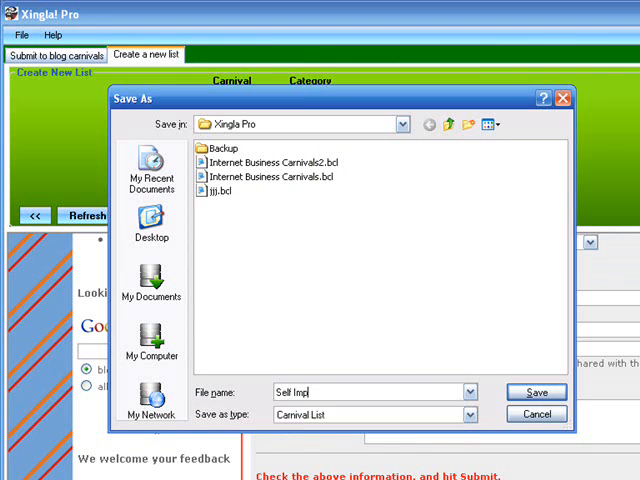
type("ovem")
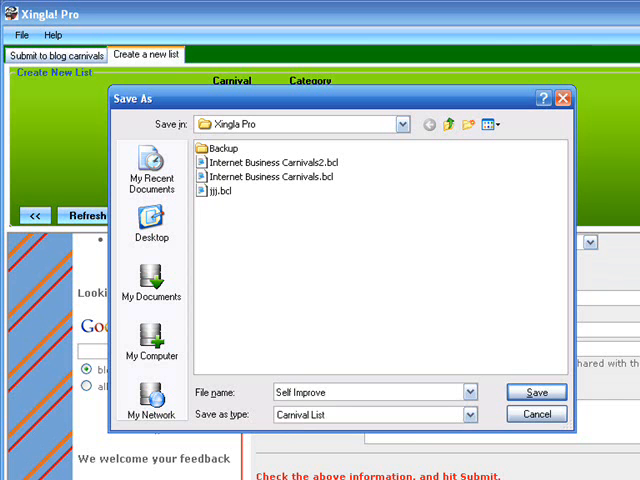
type("ment")
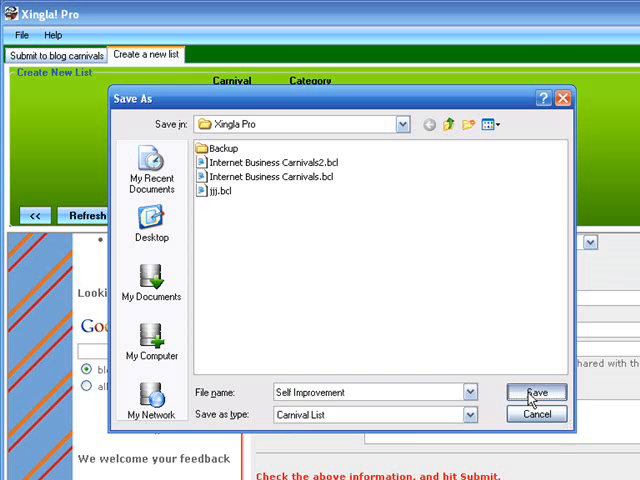
left_click(536, 391)
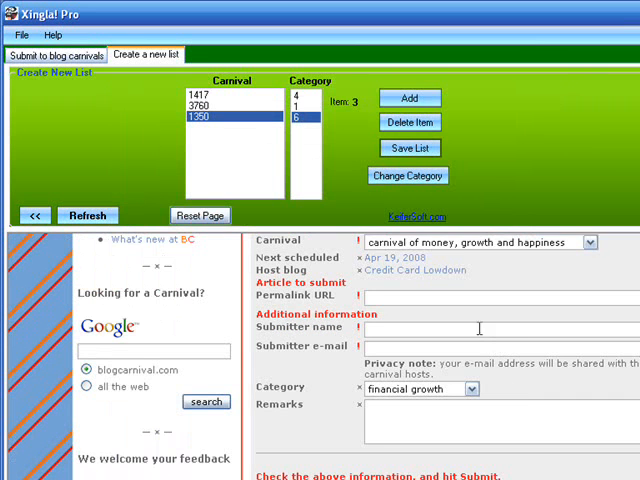
mouse_move(135, 92)
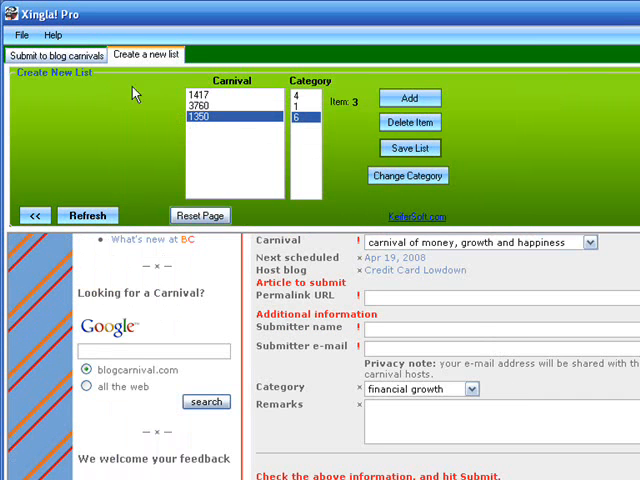
Load the Self Improvement list on the 'Submit to blog carnivals' tab
left_click(55, 55)
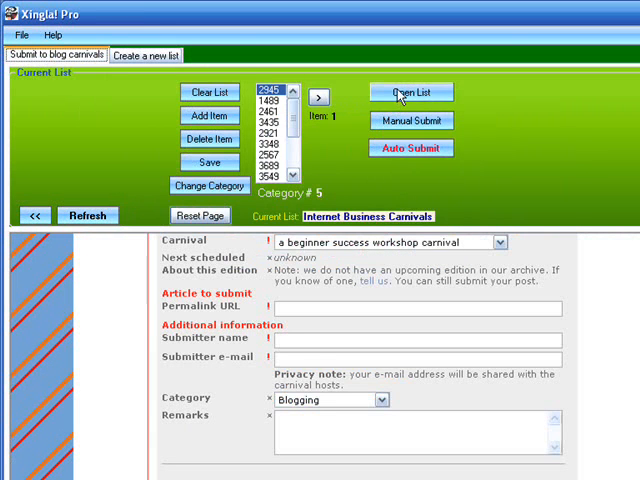
left_click(410, 91)
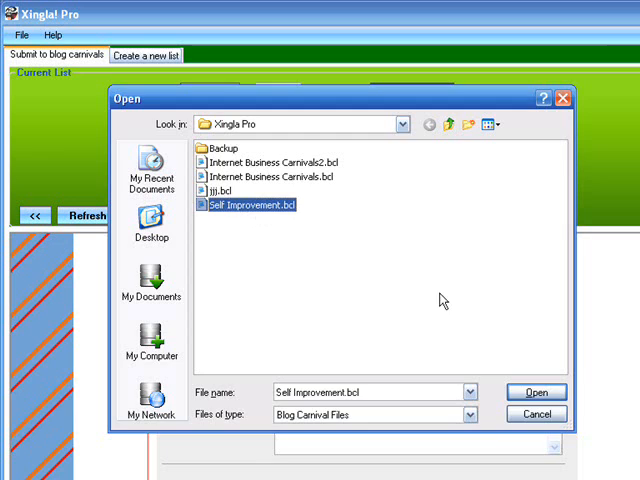
left_click(537, 391)
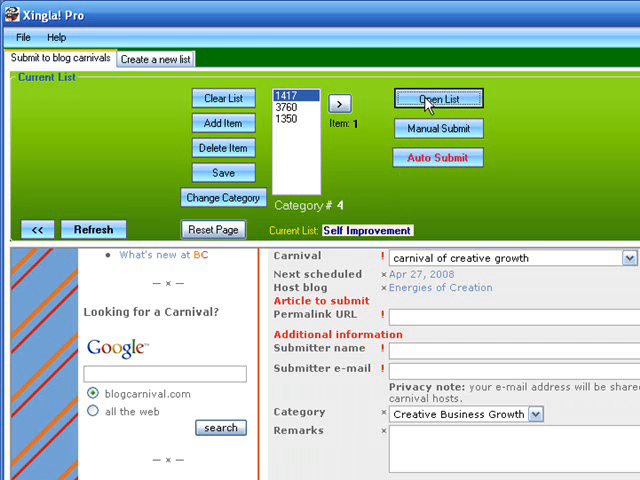
Open the Internet Business Carnivals.bcl list file
left_click(437, 98)
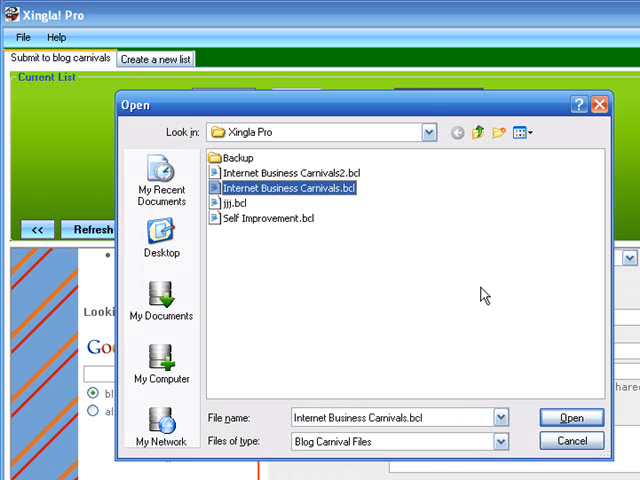
left_click(571, 417)
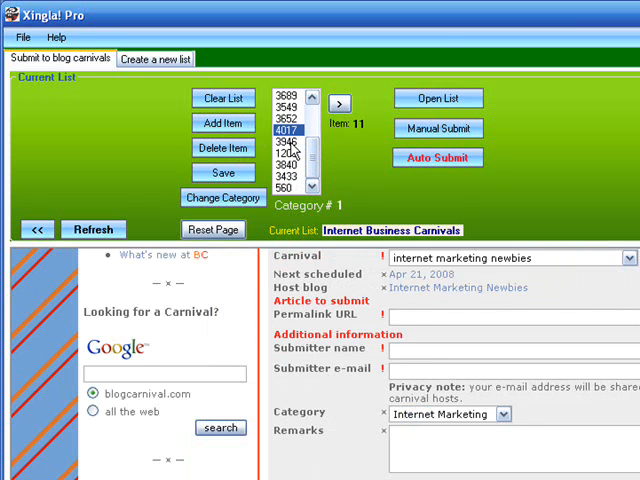
Start Auto Submit through the Internet Business Carnivals list
left_click(289, 144)
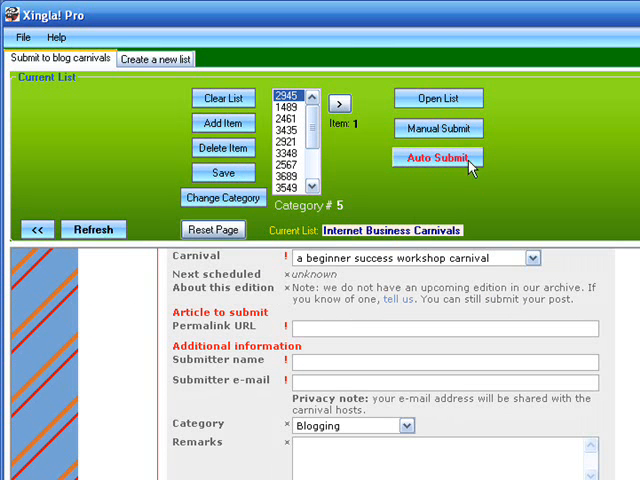
mouse_move(288, 174)
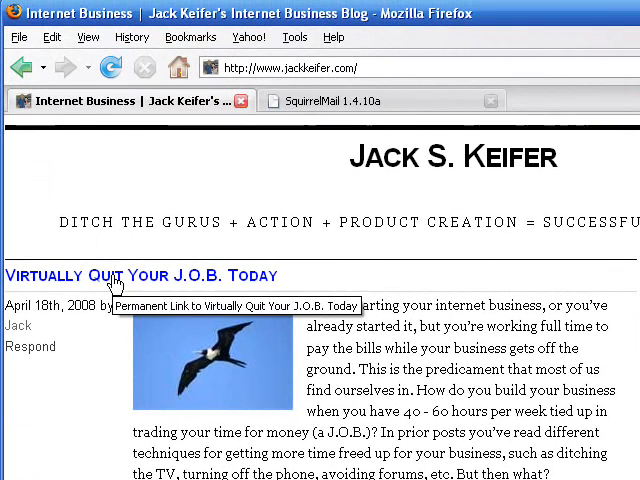
Copy the 'Virtually Quit Your J.O.B. Today' post link and open the post
right_click(120, 280)
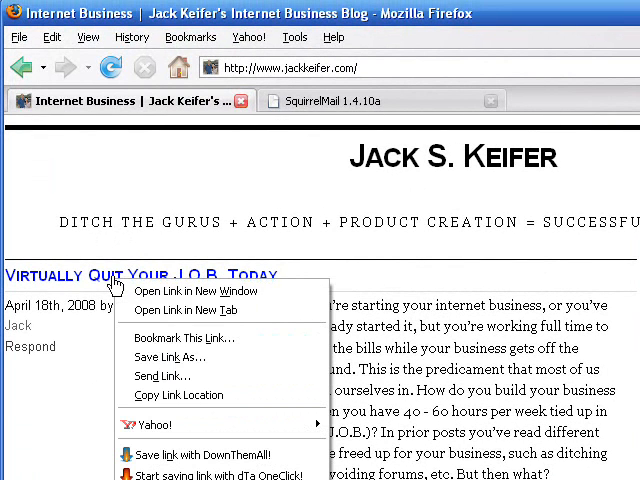
mouse_move(178, 395)
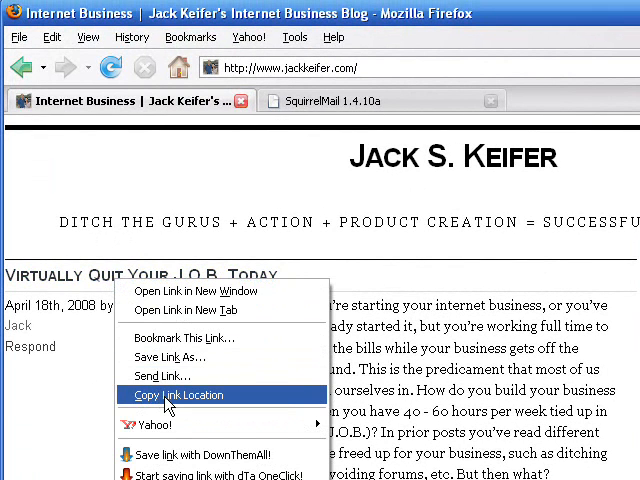
left_click(179, 394)
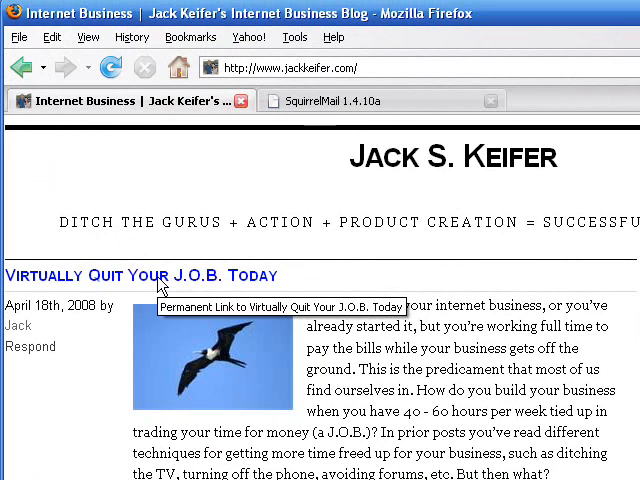
left_click(143, 275)
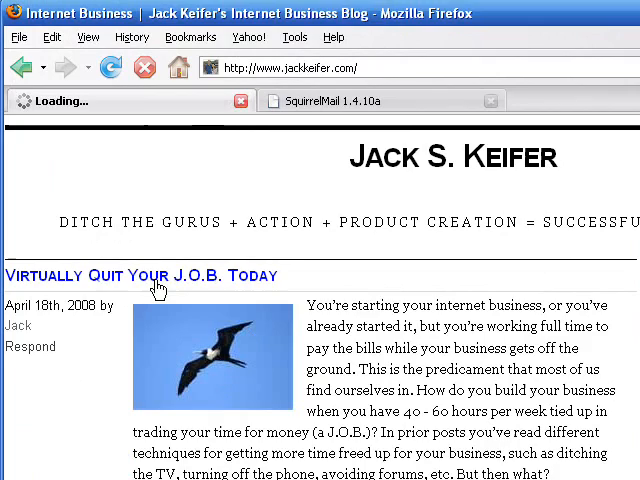
left_click(140, 275)
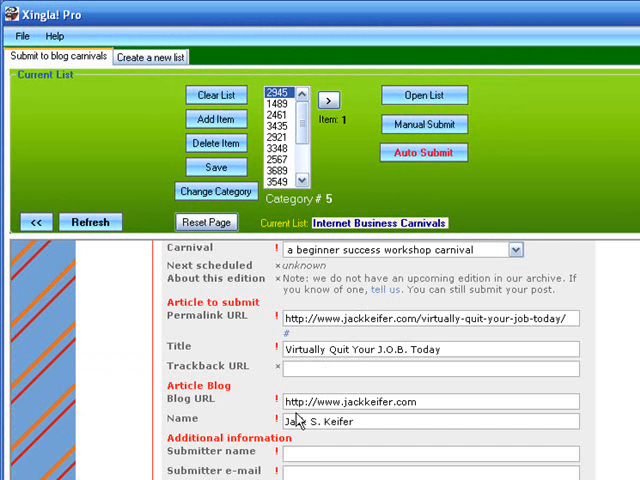
scroll("down", 3)
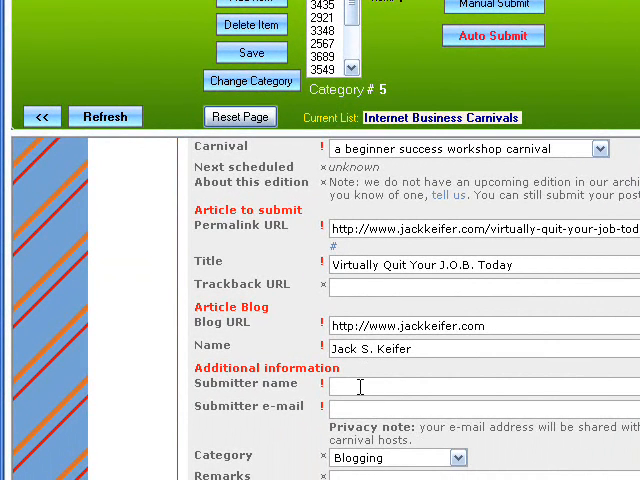
mouse_move(248, 440)
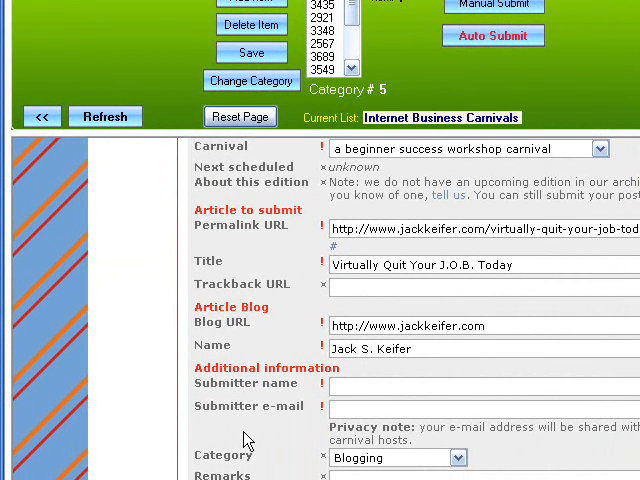
type("Jack K")
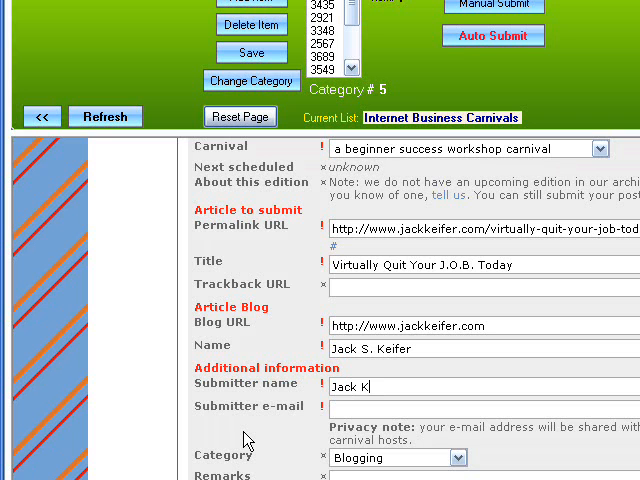
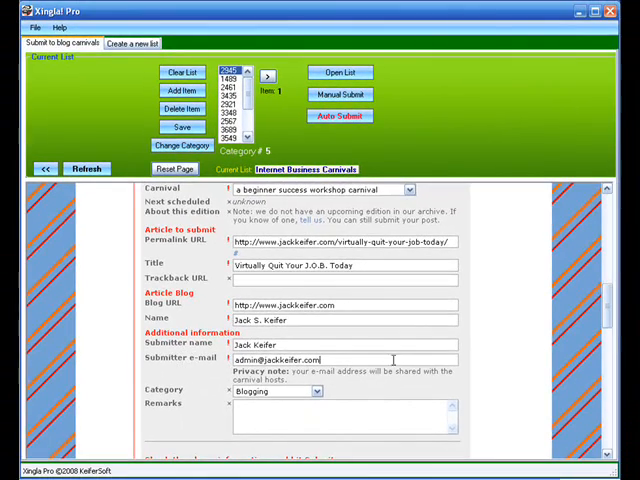
scroll("down", 3)
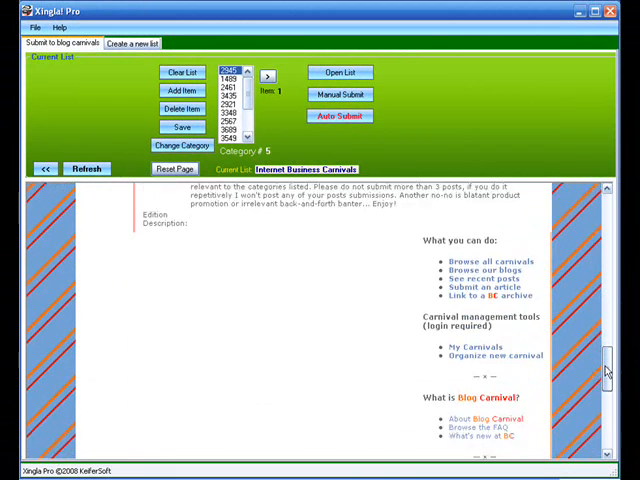
scroll("down", 3)
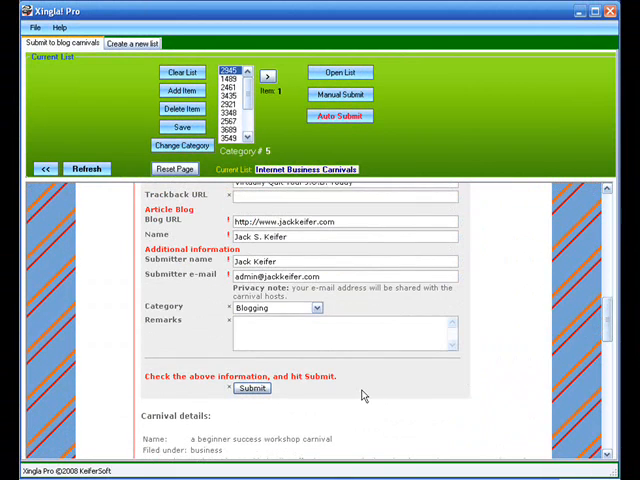
mouse_move(352, 392)
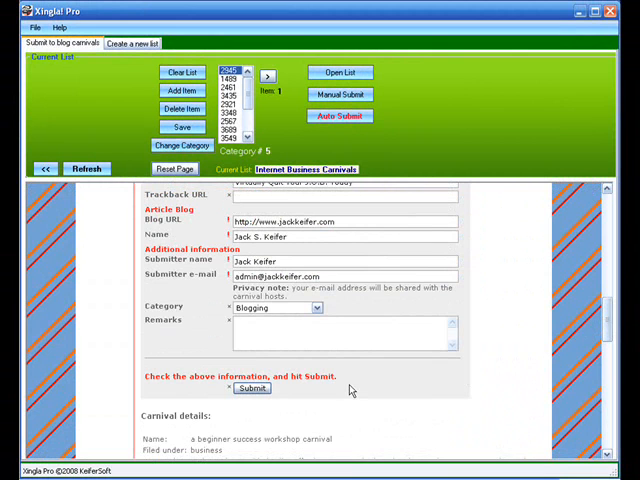
mouse_move(351, 390)
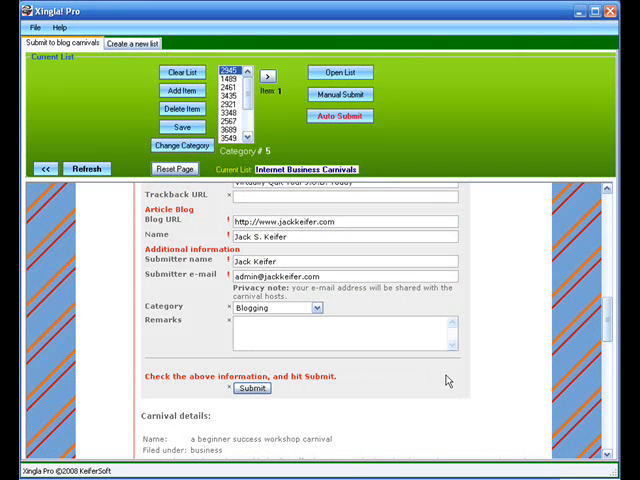
scroll("down", 3)
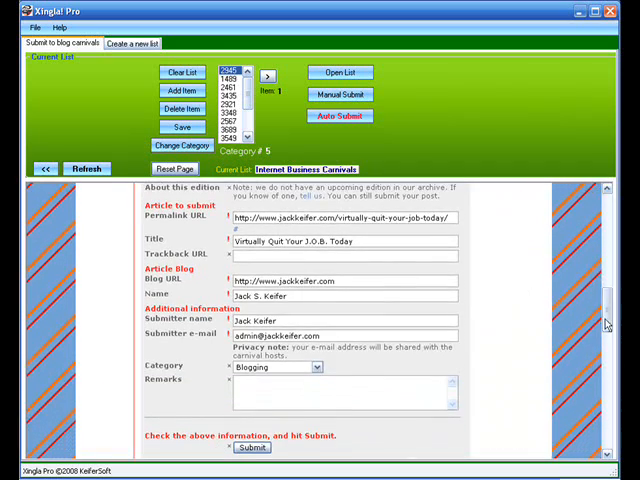
mouse_move(352, 128)
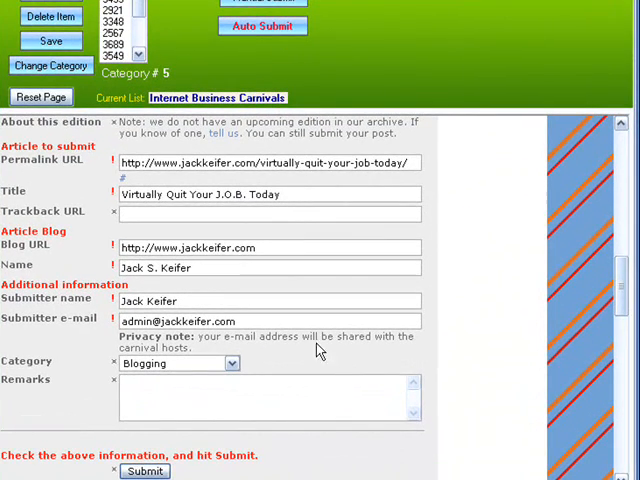
mouse_move(613, 312)
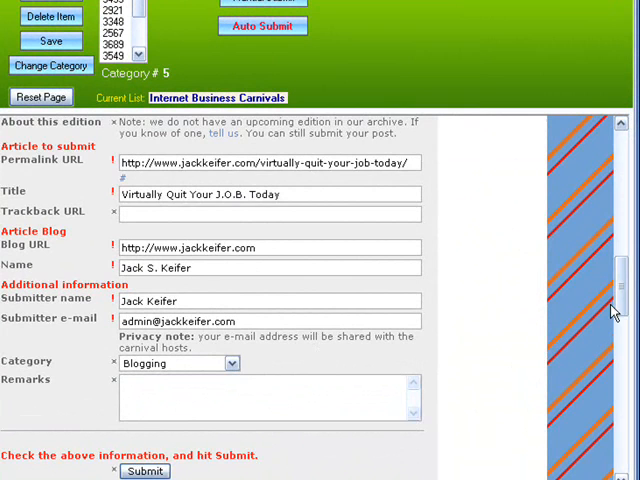
Let Auto Submit advance through the carnival list to item 15 (ID 560)
scroll("down", 3)
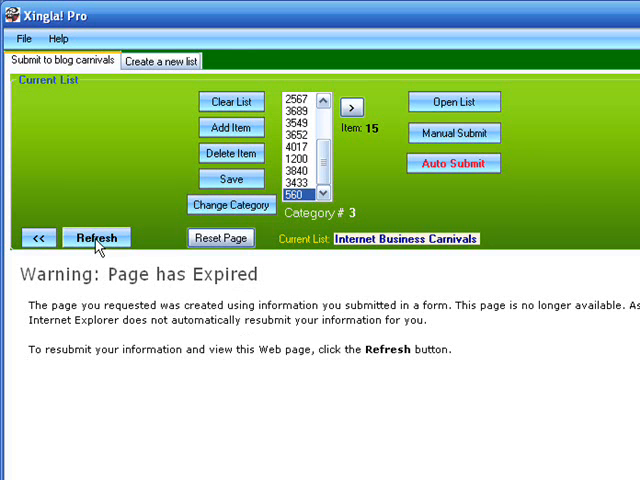
Reload the expired item 15 page to restore the working at home carnival form
left_click(97, 237)
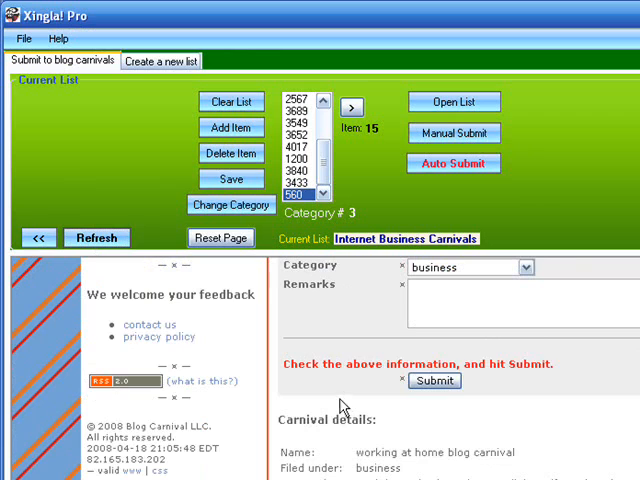
mouse_move(396, 438)
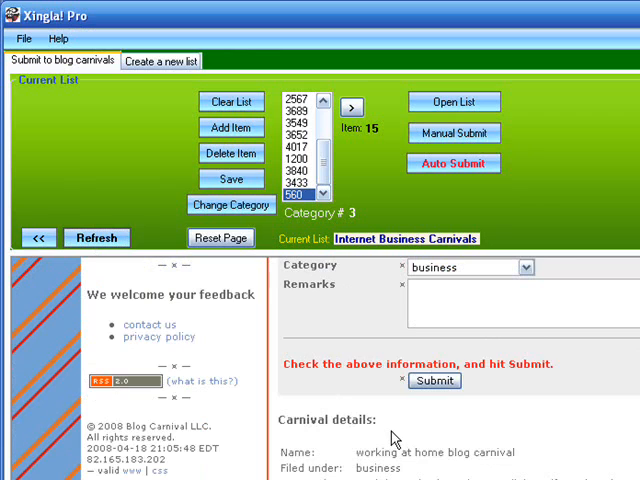
scroll("down", 3)
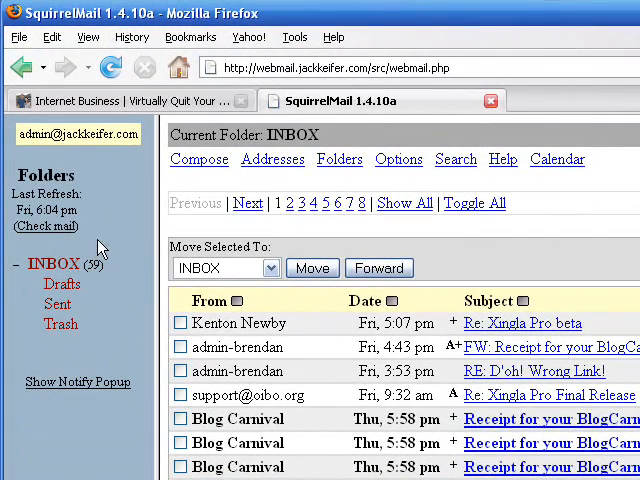
Refresh SquirrelMail and view the 72-message inbox with new Blog Carnival receipts
left_click(44, 226)
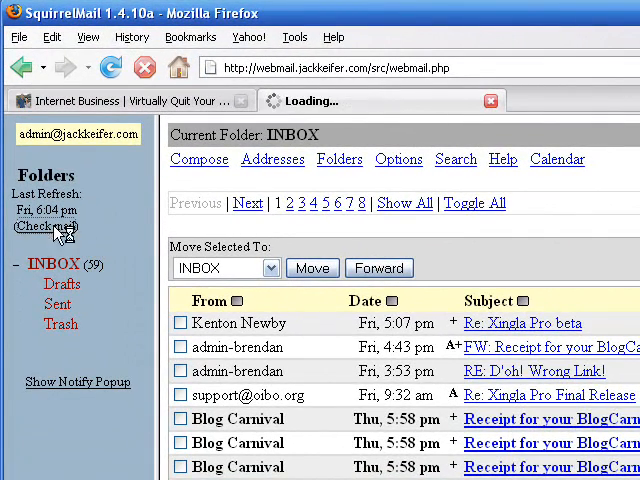
left_click(44, 226)
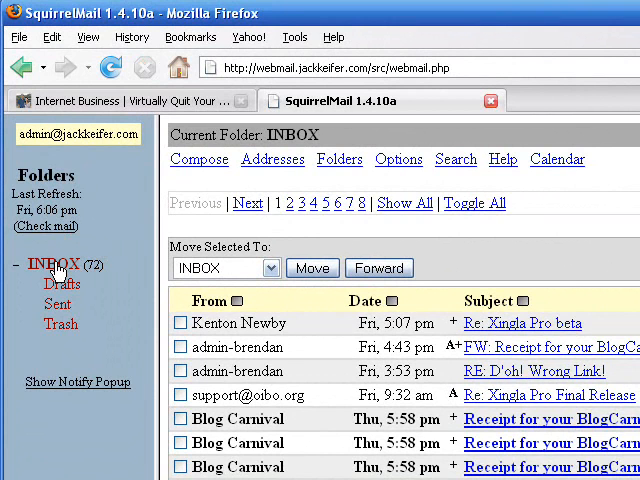
left_click(50, 263)
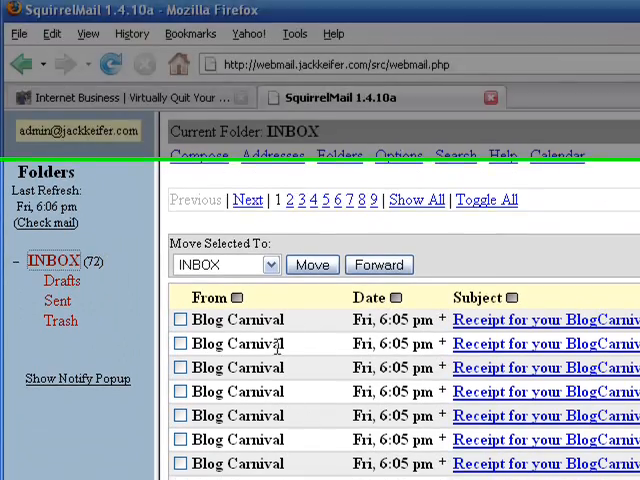
scroll("down", 3)
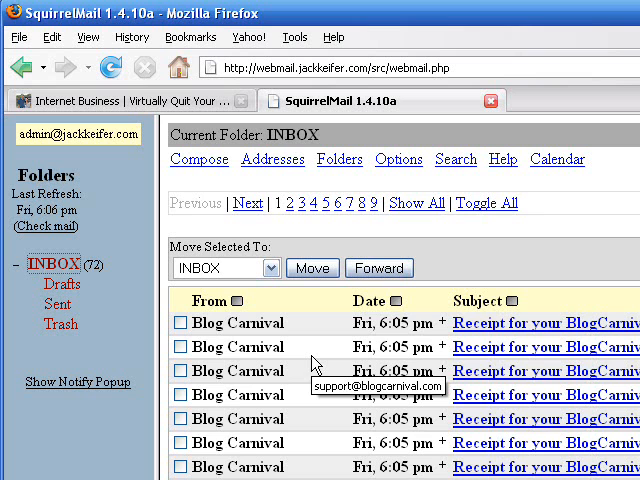
mouse_move(315, 364)
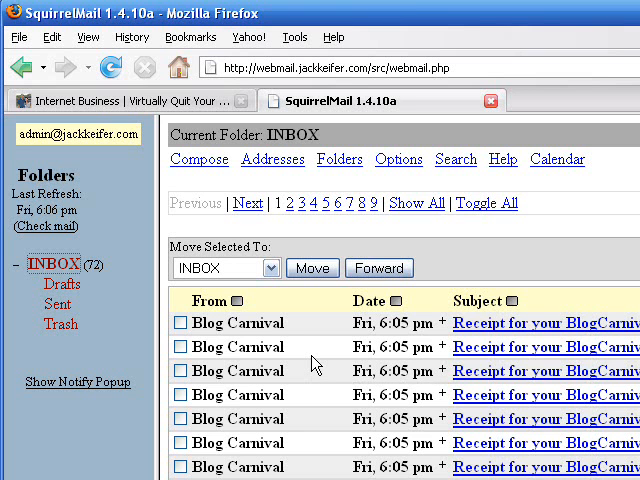